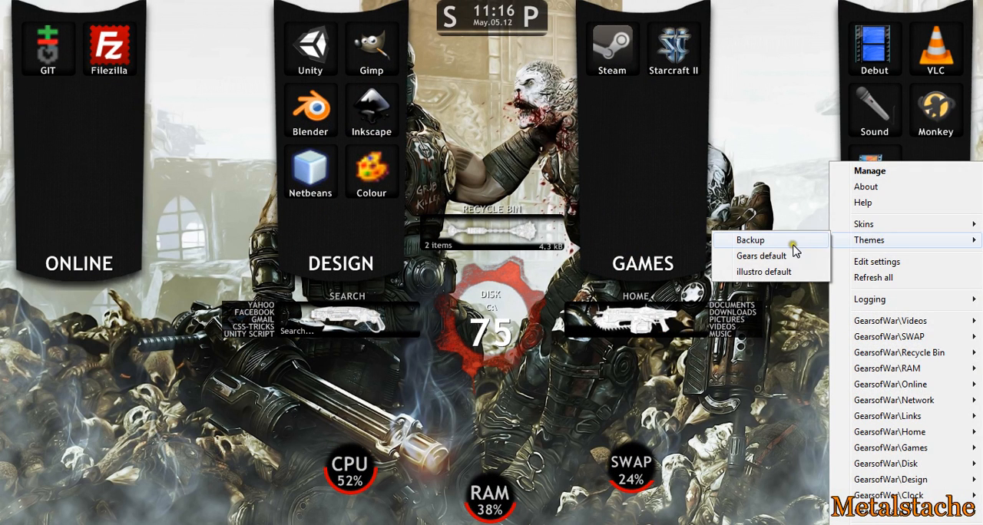
- Choose the illustro default theme from the Rainmeter Themes menu
left_click(763, 271)
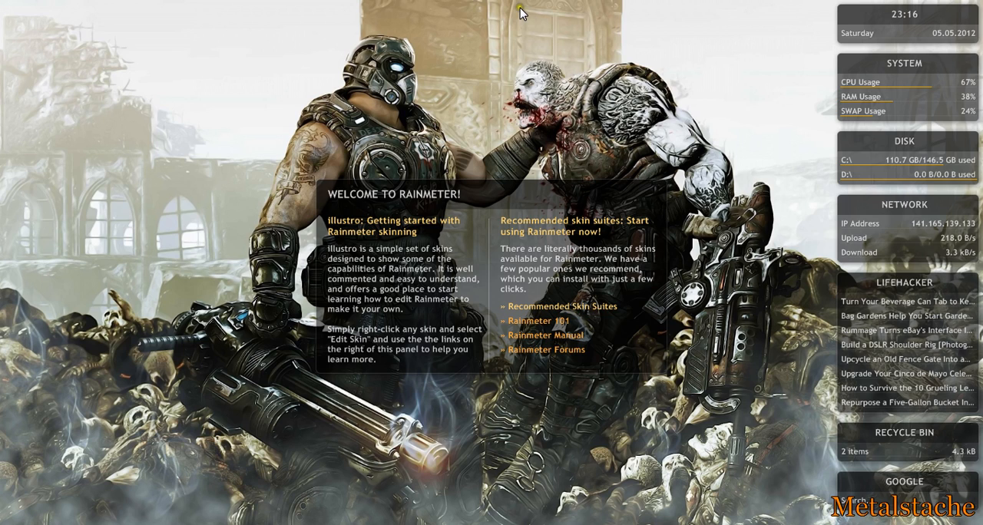
mouse_move(877, 25)
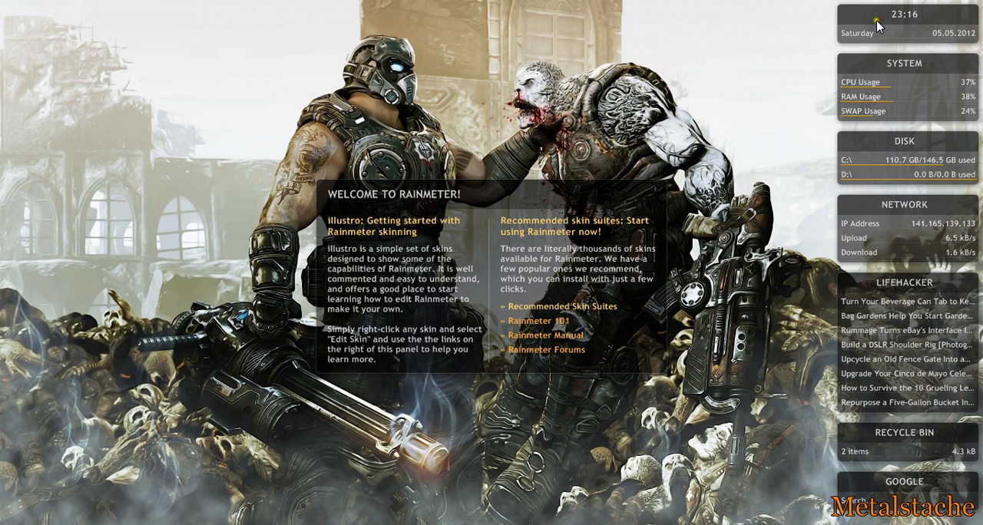
mouse_move(936, 6)
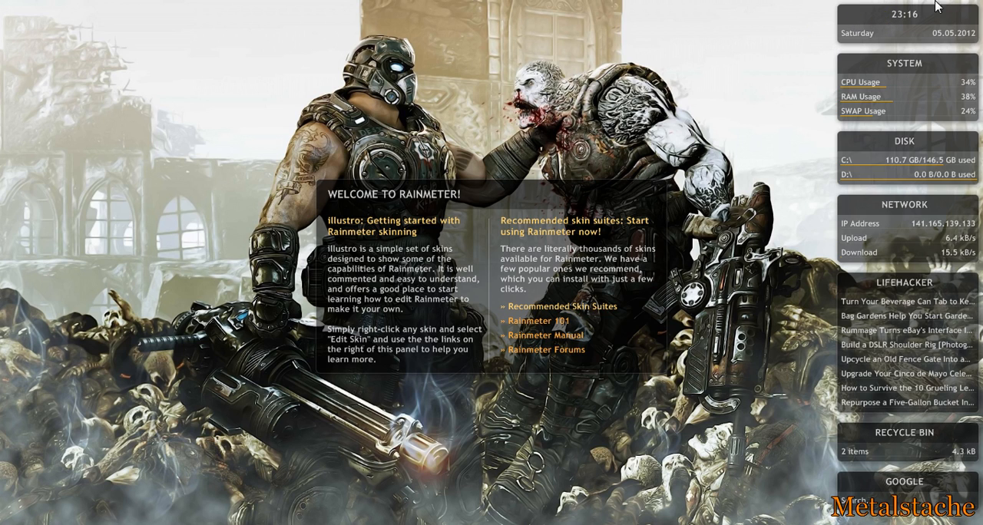
mouse_move(865, 77)
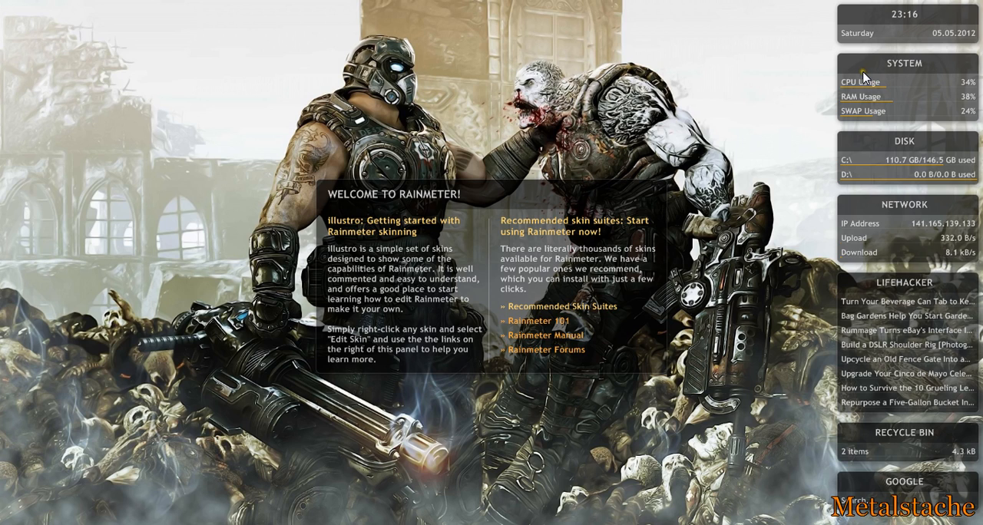
mouse_move(859, 201)
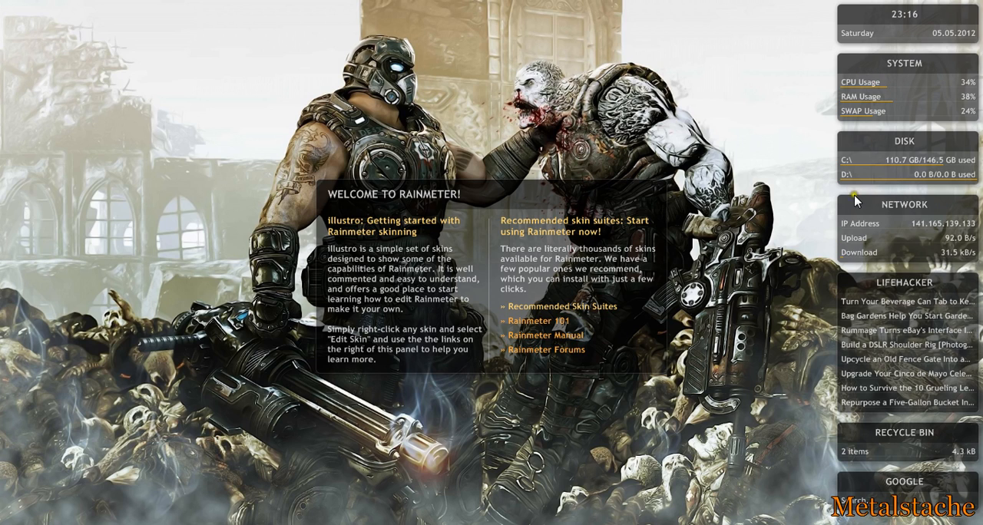
mouse_move(839, 294)
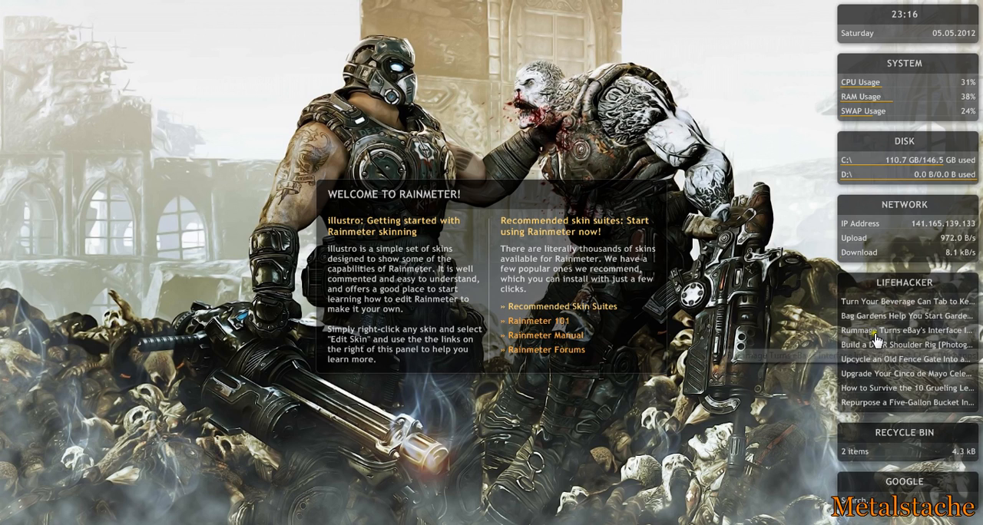
mouse_move(902, 442)
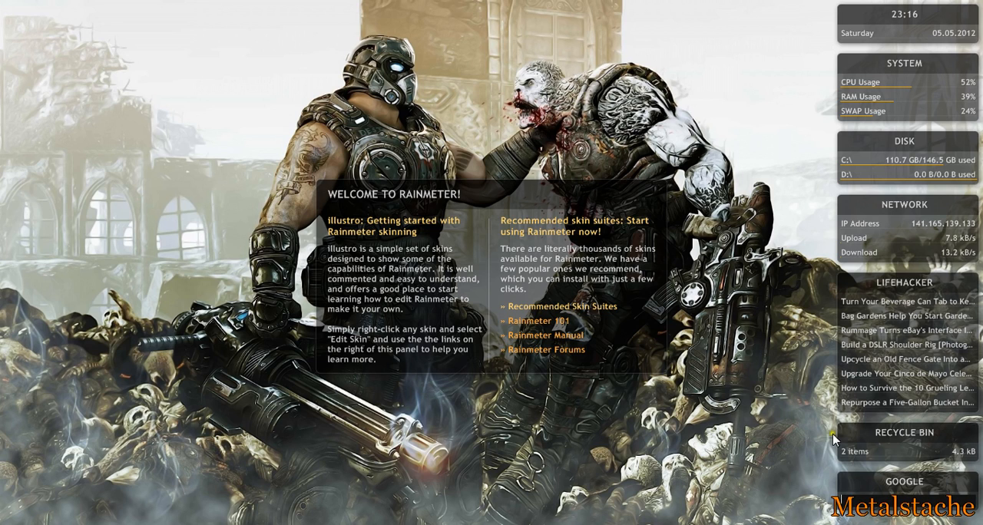
mouse_move(579, 391)
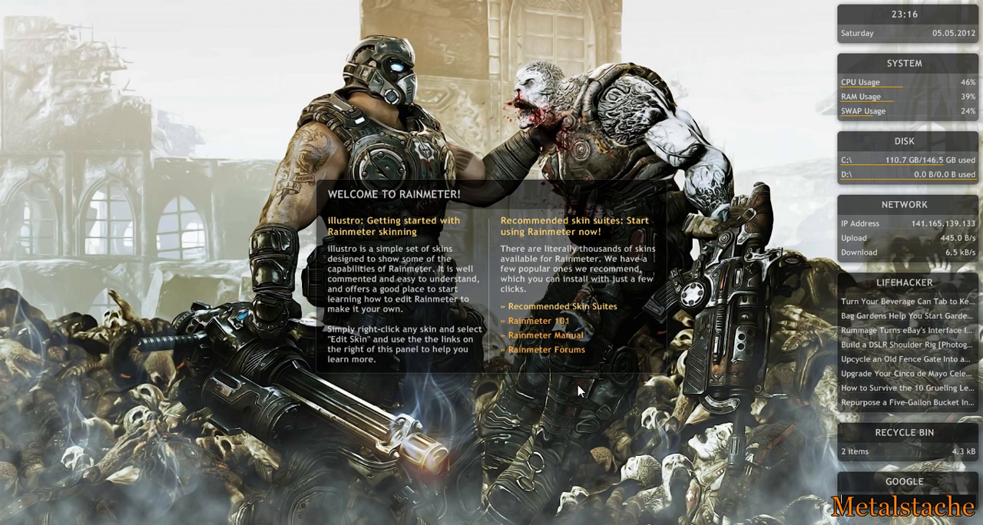
mouse_move(587, 307)
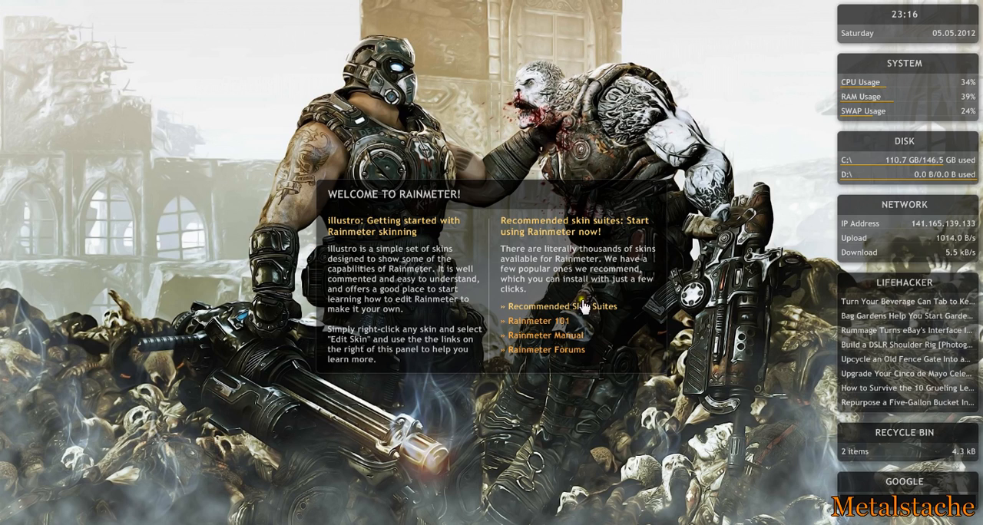
mouse_move(544, 346)
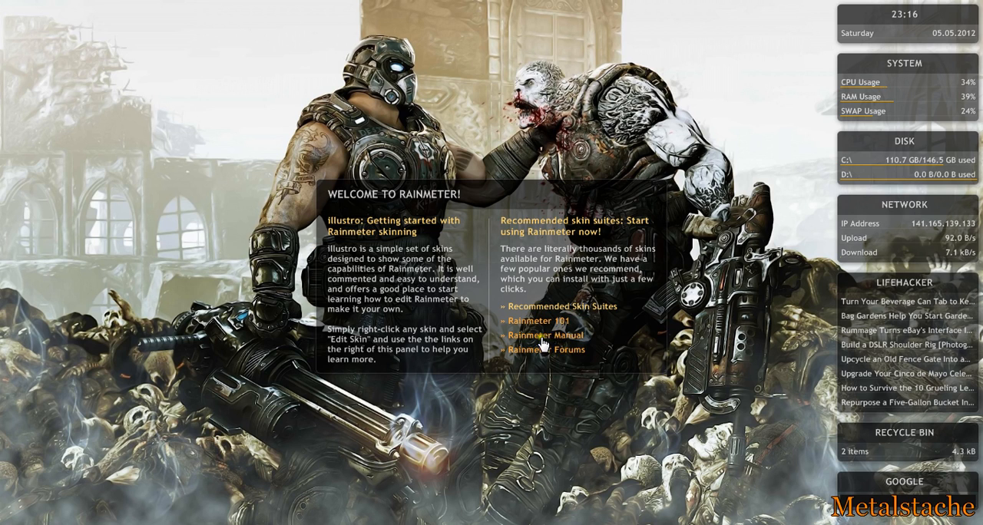
mouse_move(577, 322)
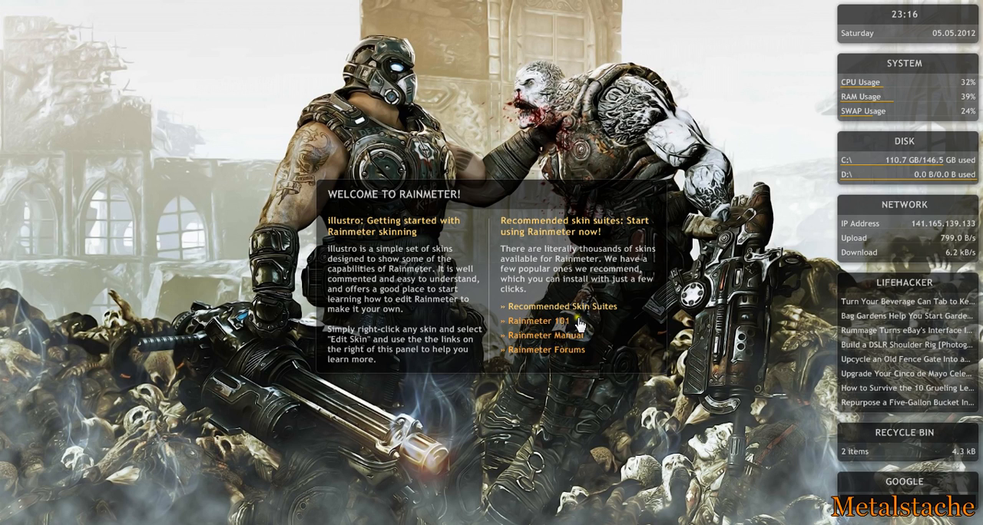
mouse_move(450, 397)
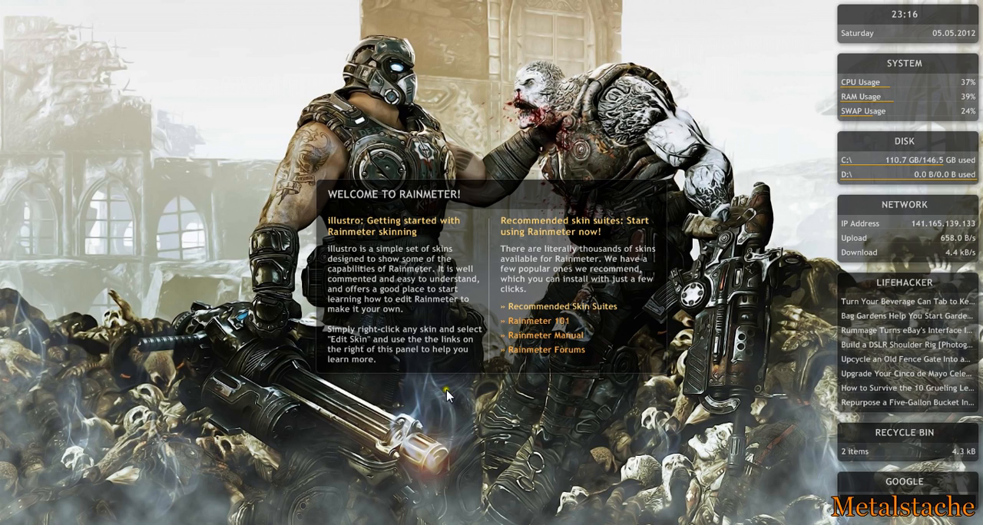
mouse_move(241, 413)
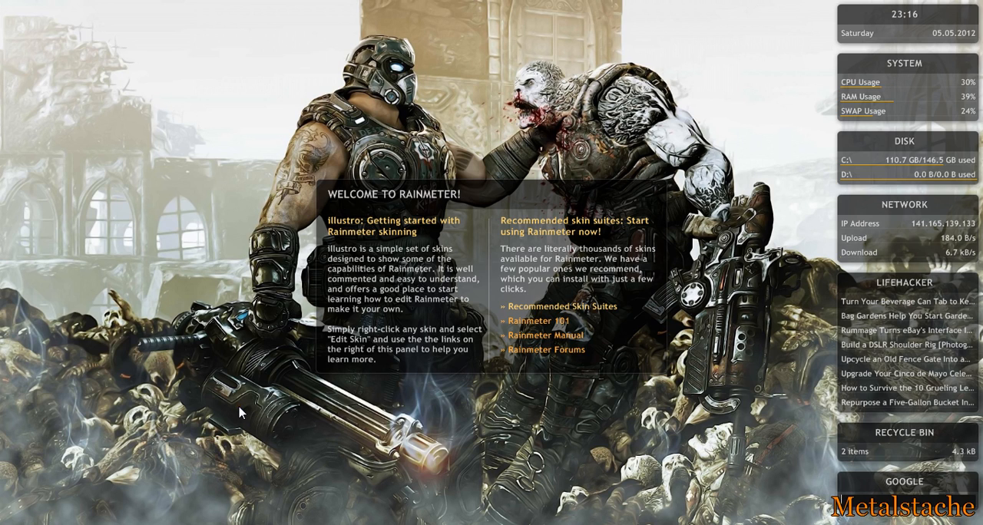
mouse_move(548, 392)
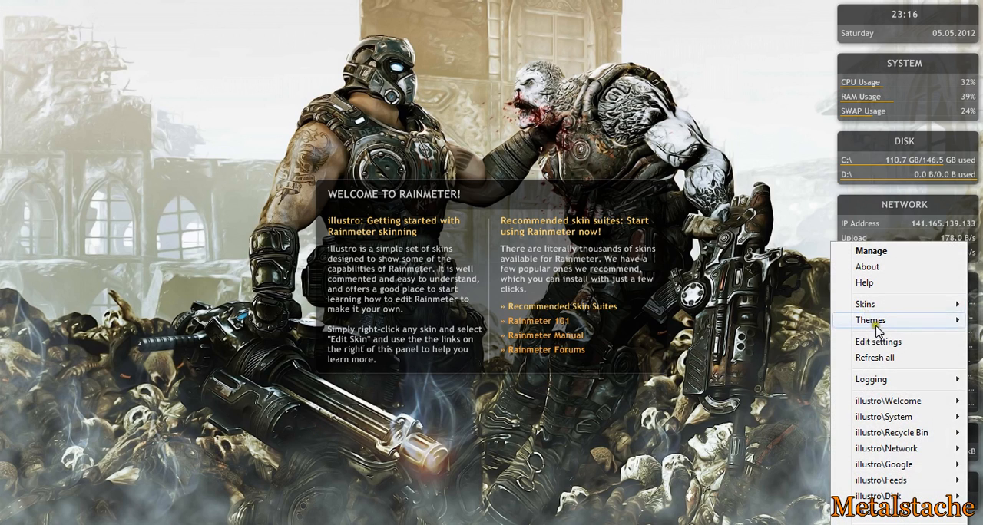
- Choose the Gears default theme from the Rainmeter Themes menu
left_click(869, 320)
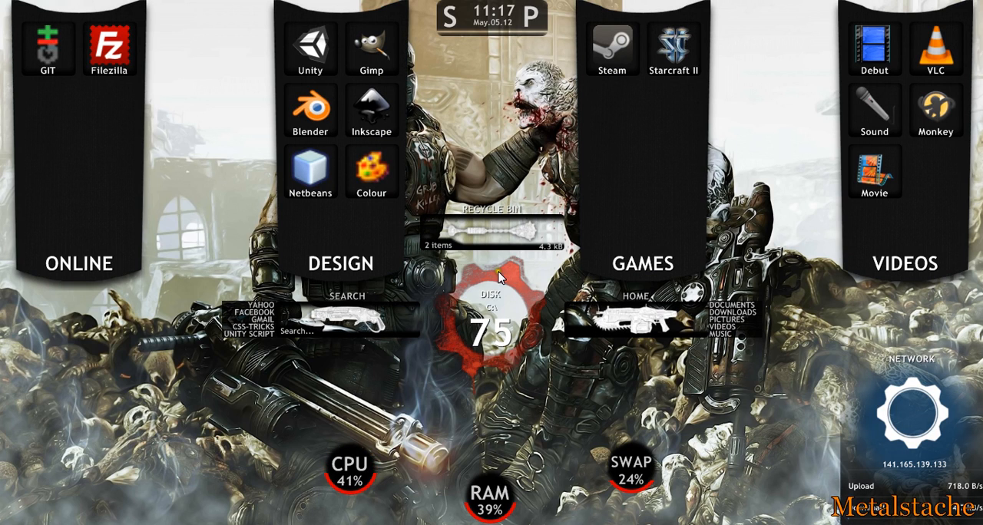
mouse_move(331, 330)
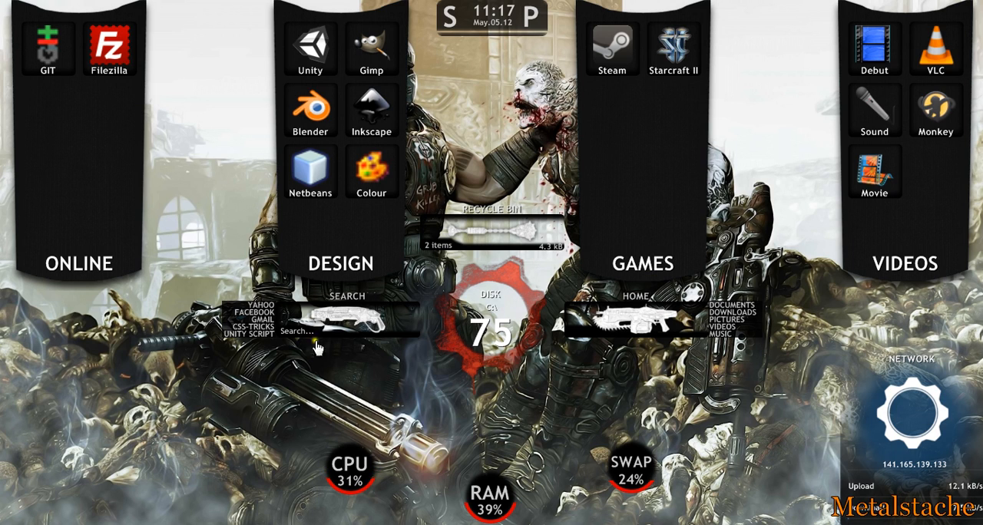
mouse_move(622, 321)
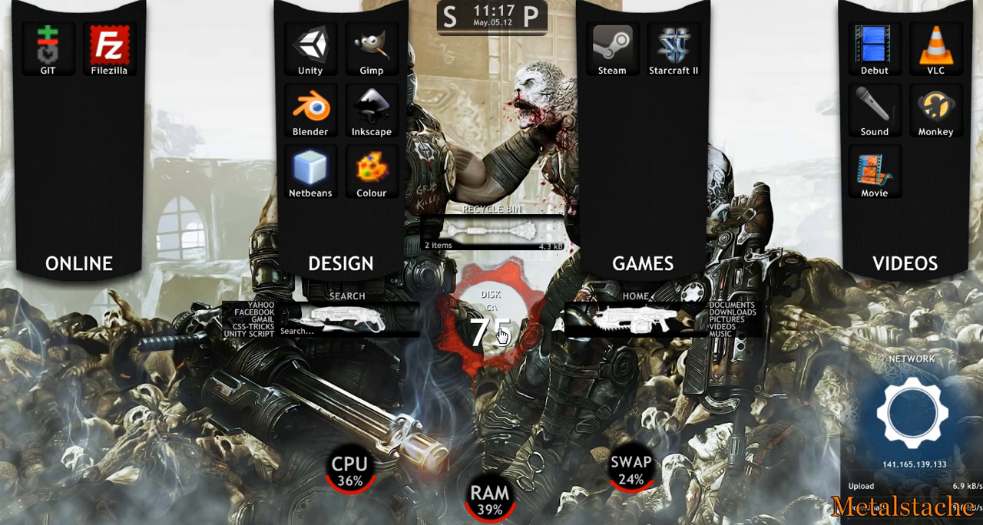
mouse_move(428, 371)
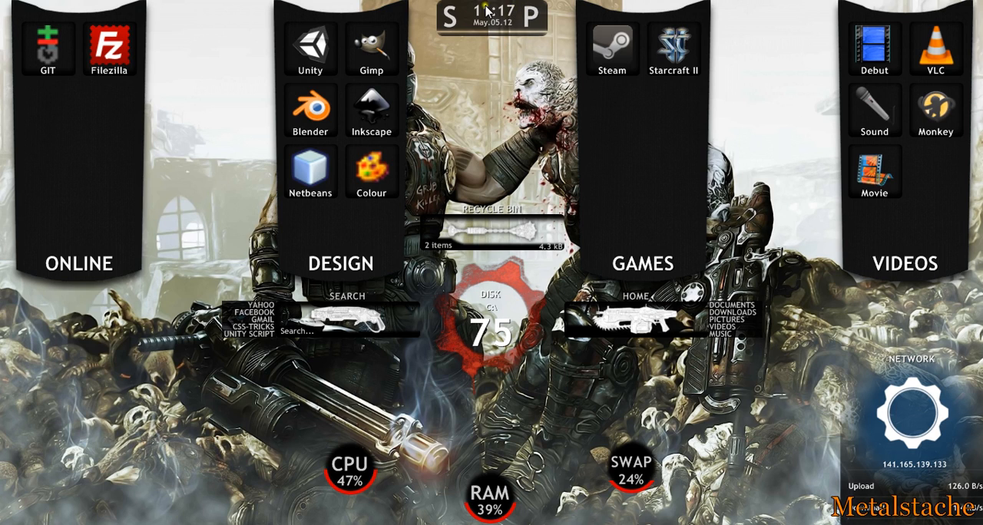
mouse_move(439, 30)
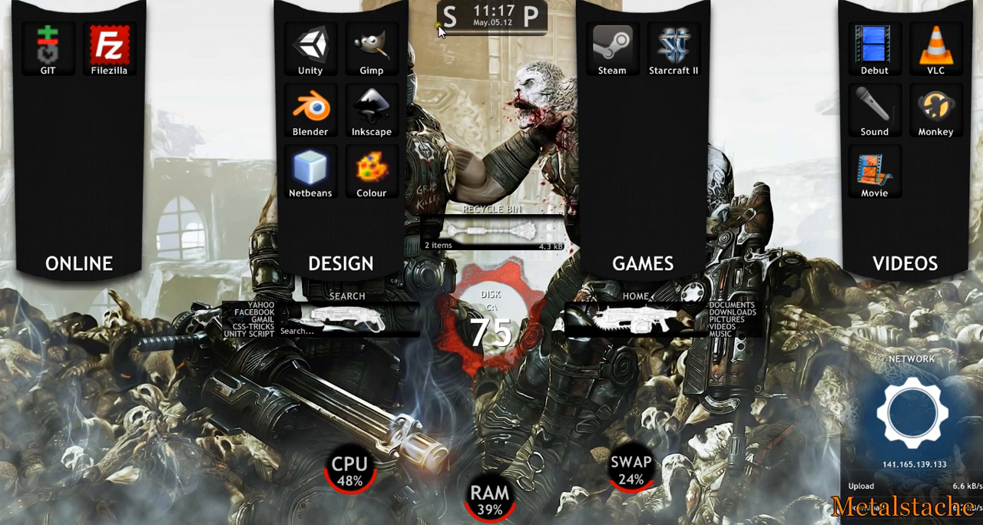
mouse_move(476, 52)
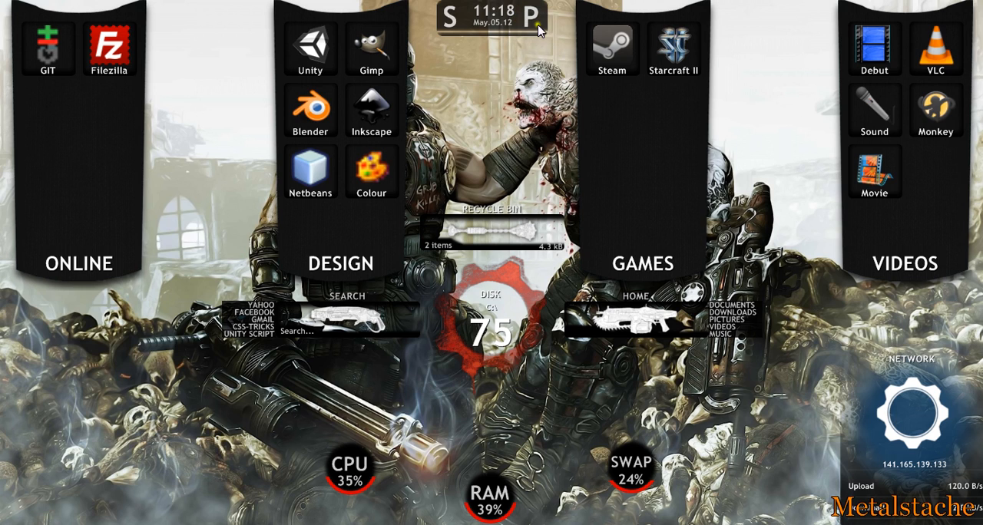
mouse_move(436, 227)
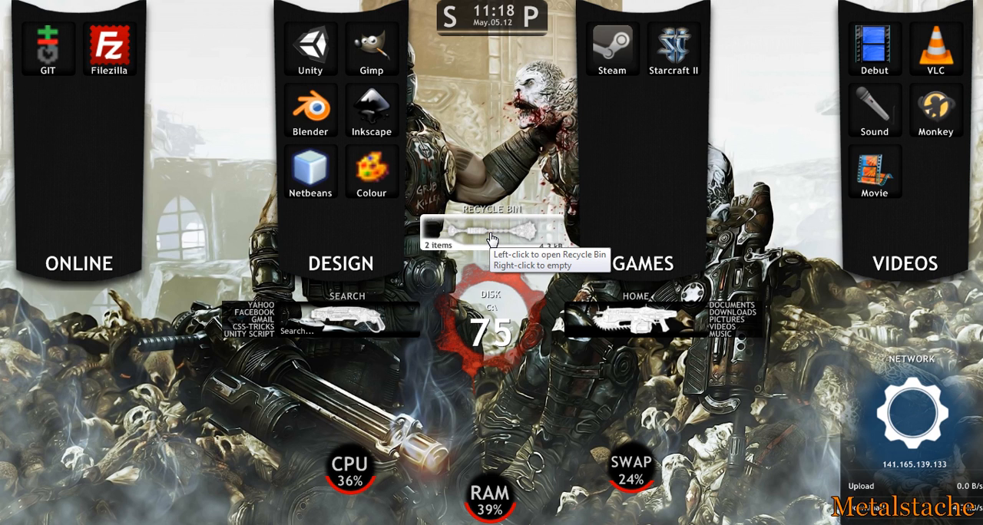
left_click(476, 230)
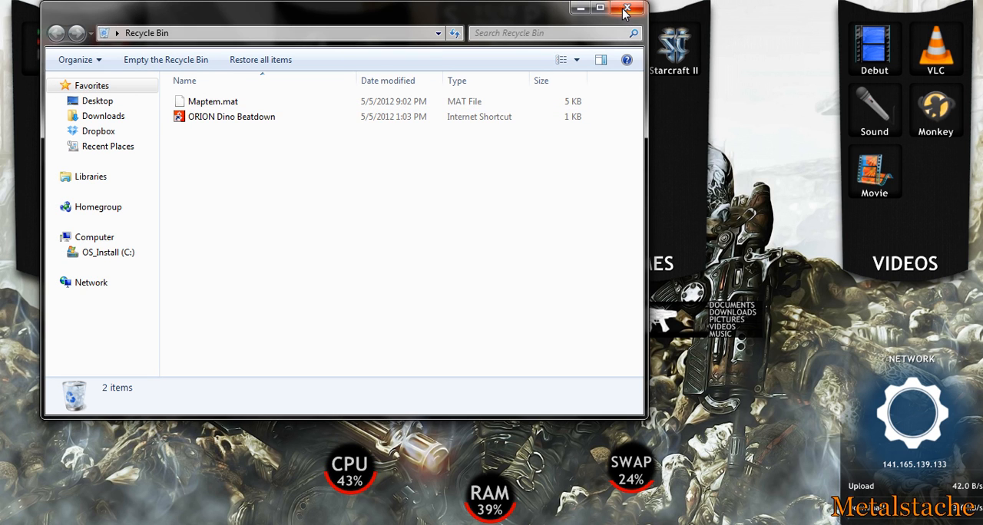
left_click(628, 8)
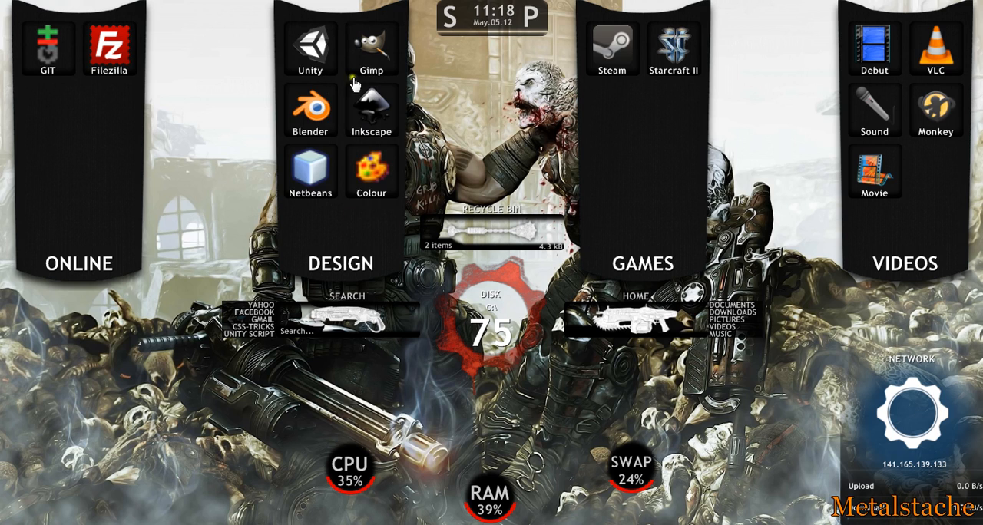
mouse_move(873, 111)
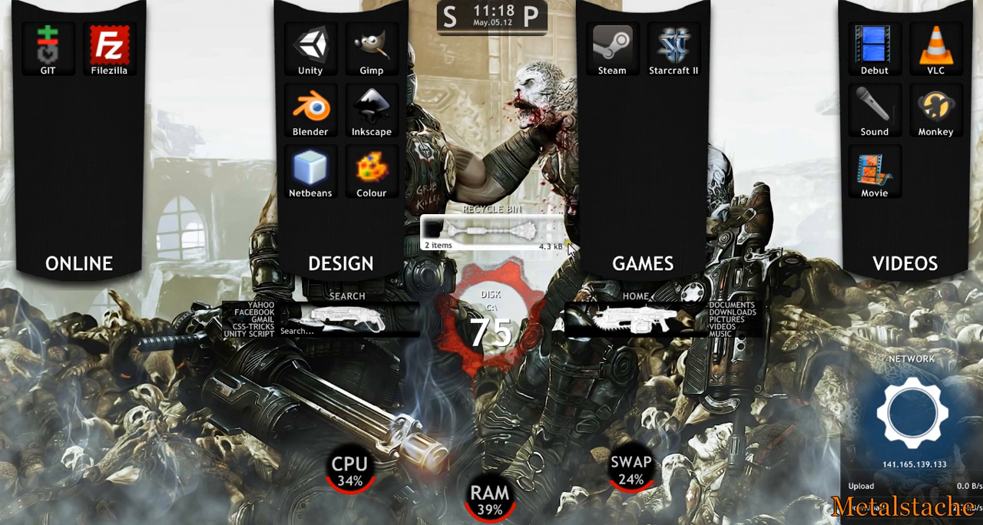
mouse_move(641, 318)
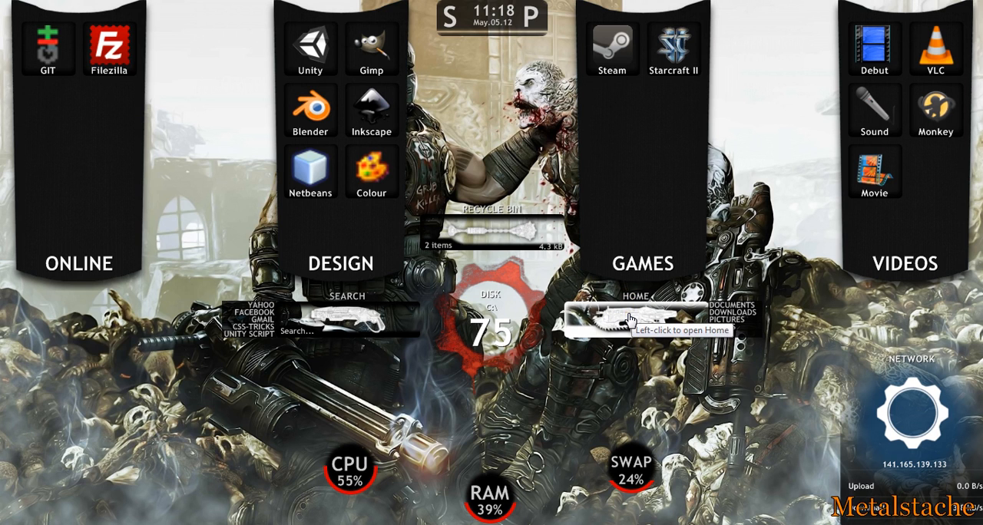
- Open the home folder from the HOME widget, then close that Explorer window
left_click(622, 318)
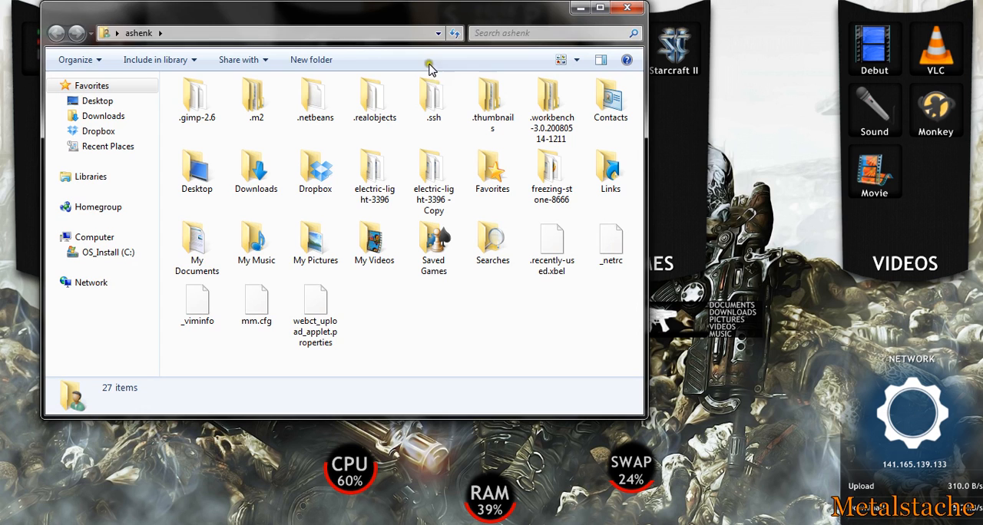
mouse_move(206, 33)
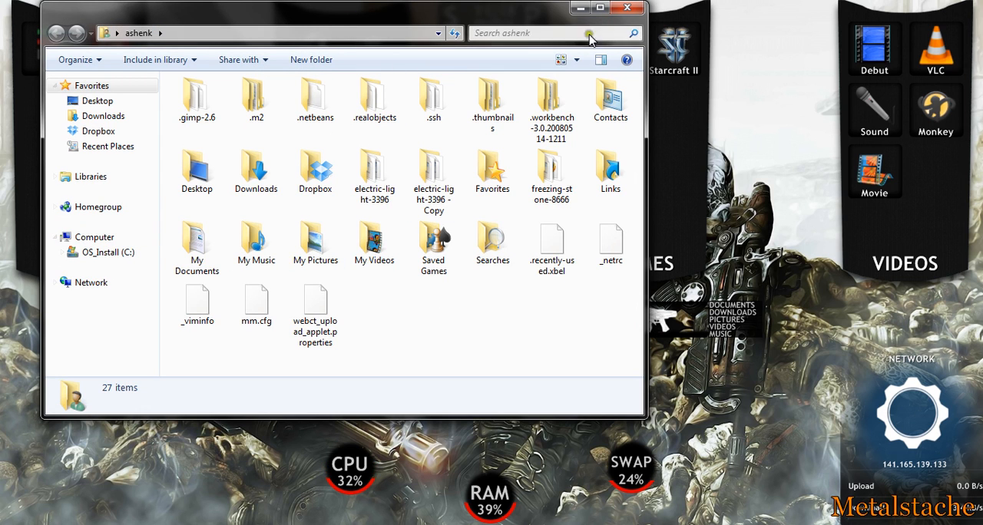
left_click(627, 7)
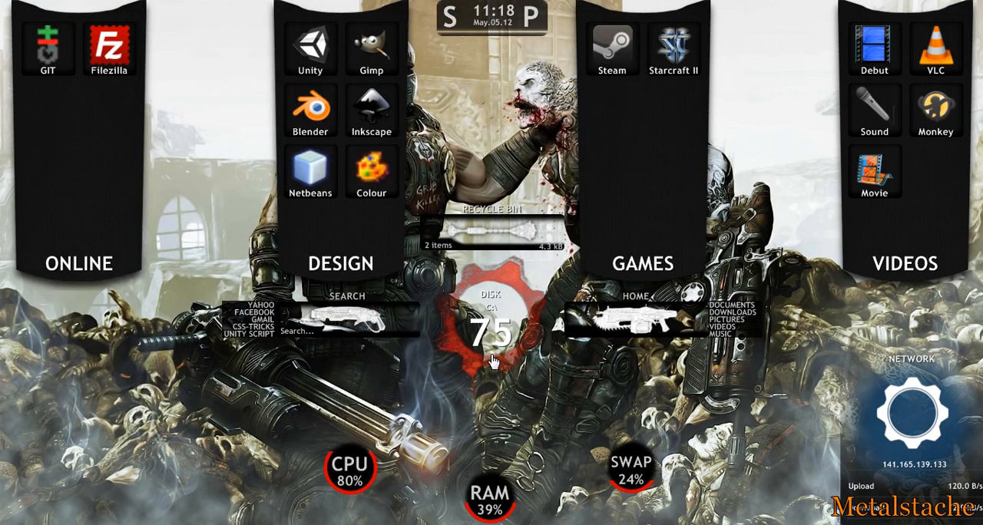
mouse_move(381, 315)
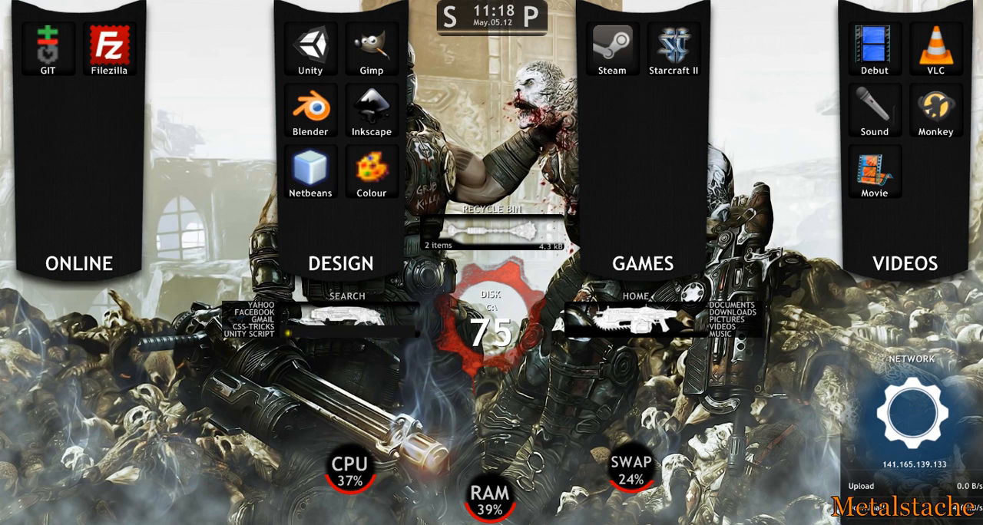
left_click(345, 321)
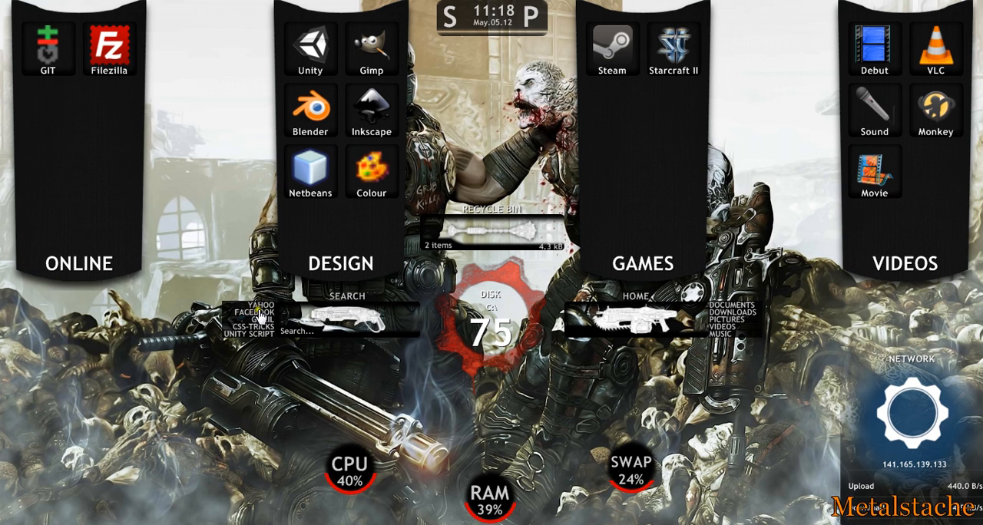
mouse_move(185, 295)
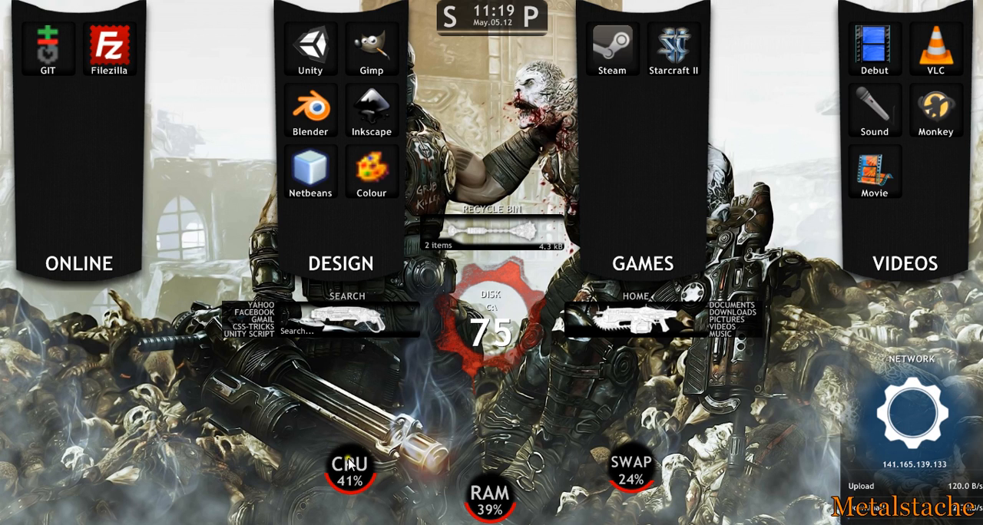
mouse_move(368, 446)
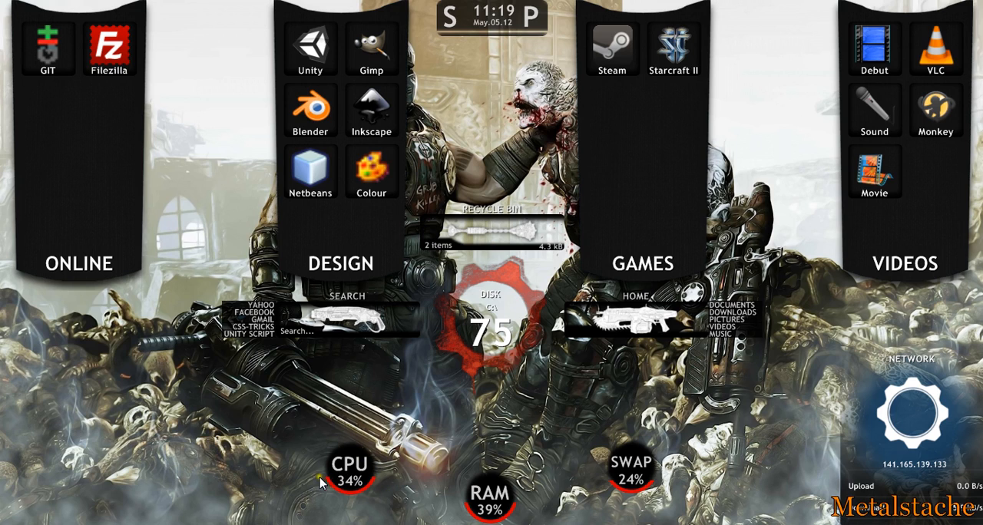
mouse_move(658, 431)
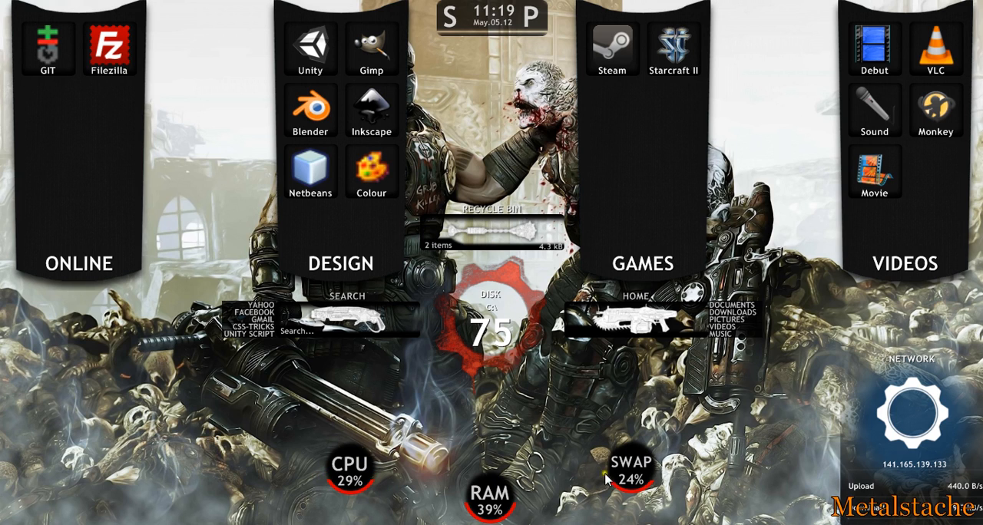
mouse_move(771, 353)
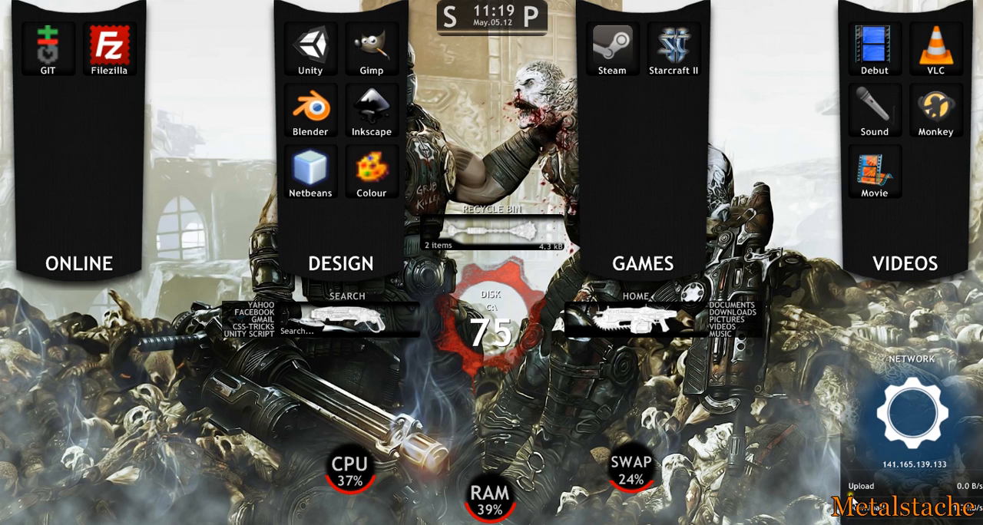
mouse_move(543, 224)
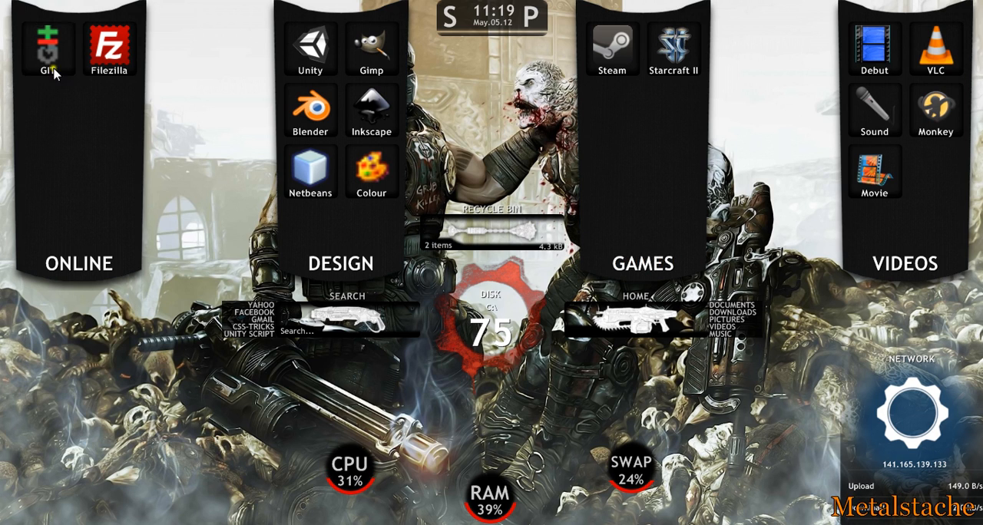
mouse_move(64, 180)
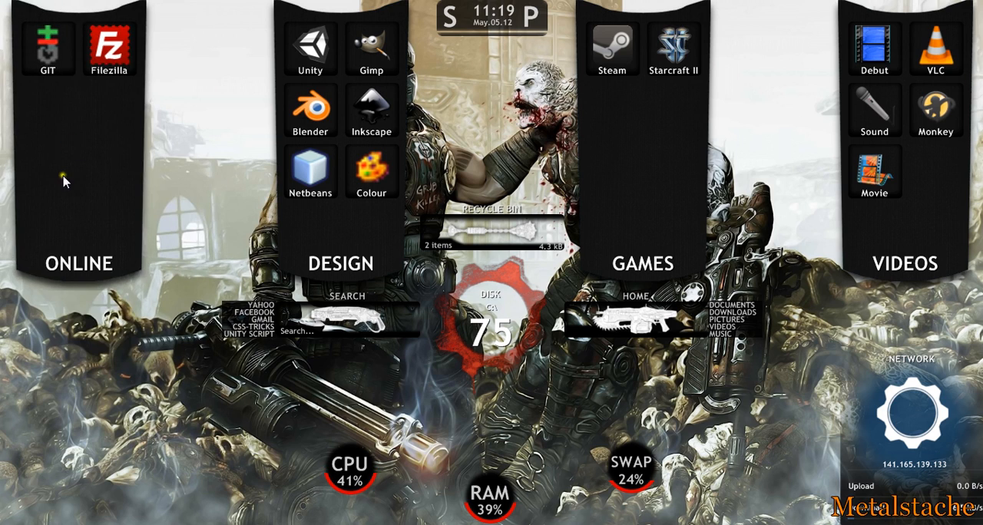
mouse_move(130, 184)
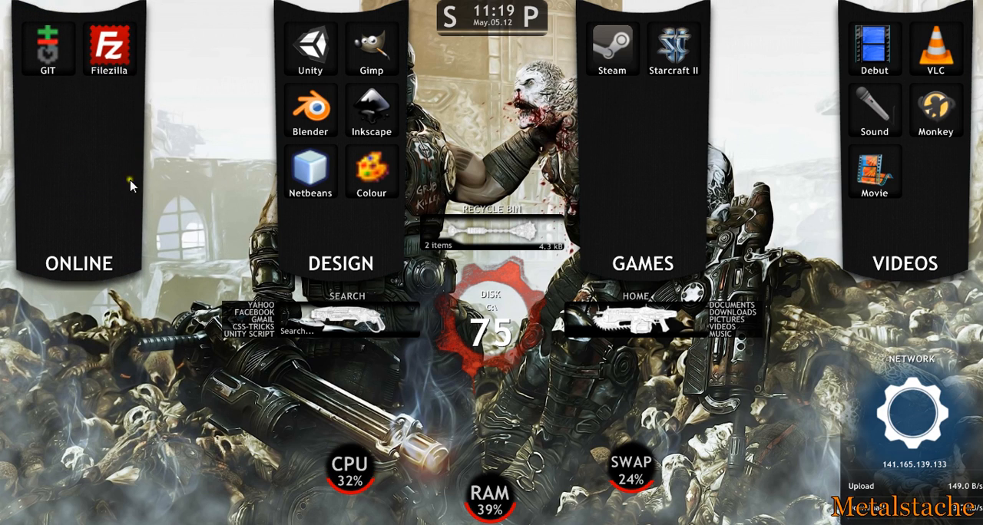
mouse_move(207, 364)
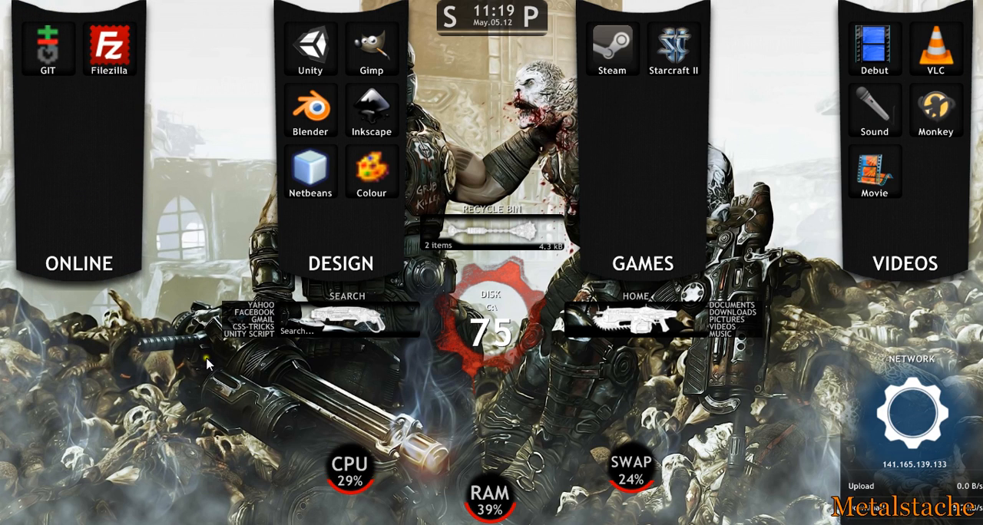
mouse_move(820, 247)
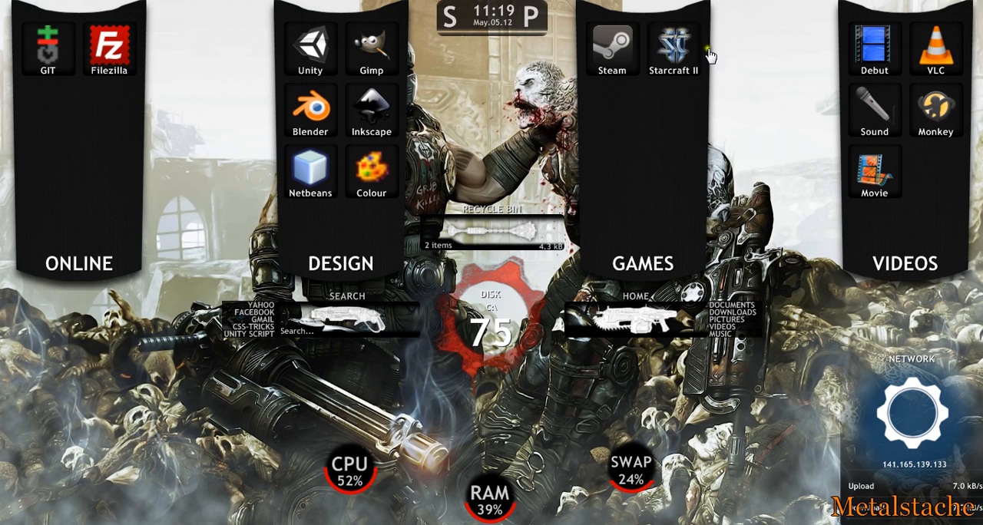
mouse_move(744, 134)
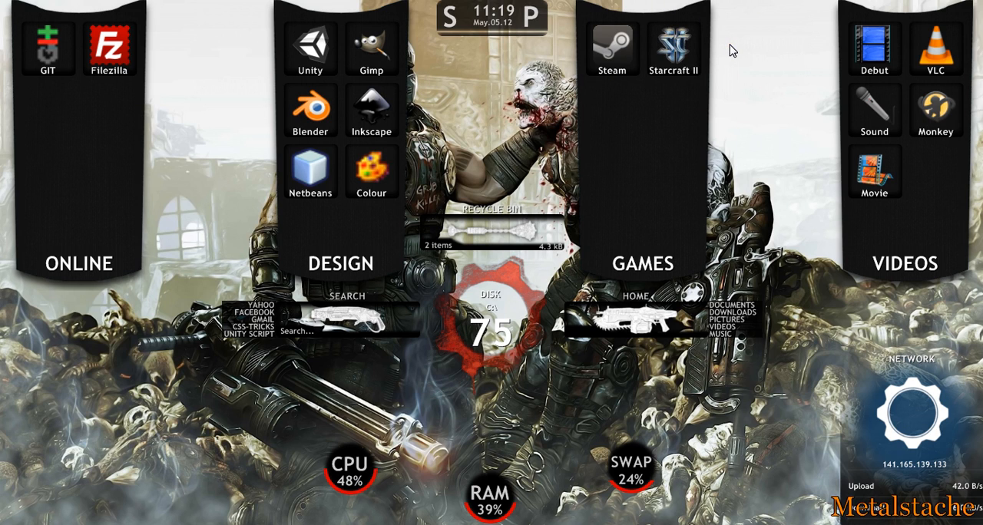
mouse_move(505, 152)
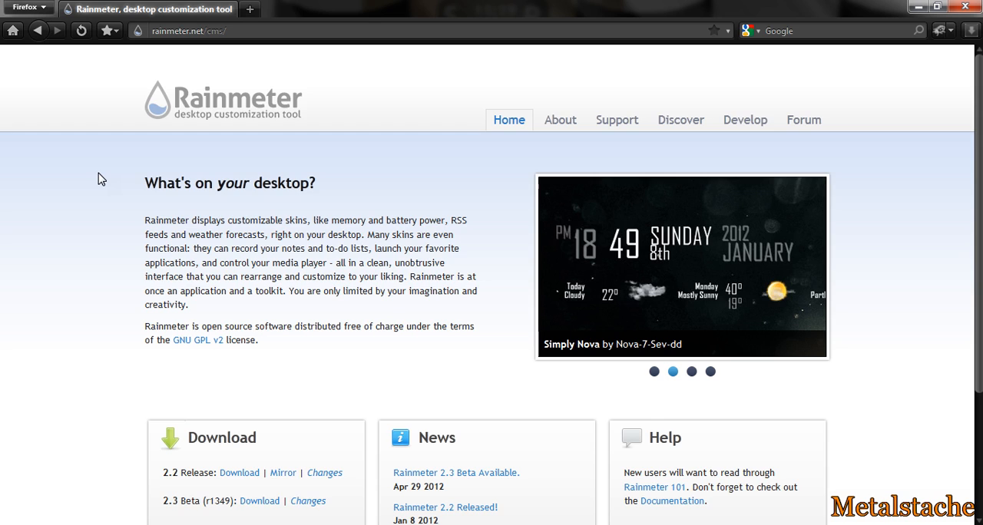
- Scroll the rainmeter.net page down to the Download, News and Help boxes and back
scroll("down", 3)
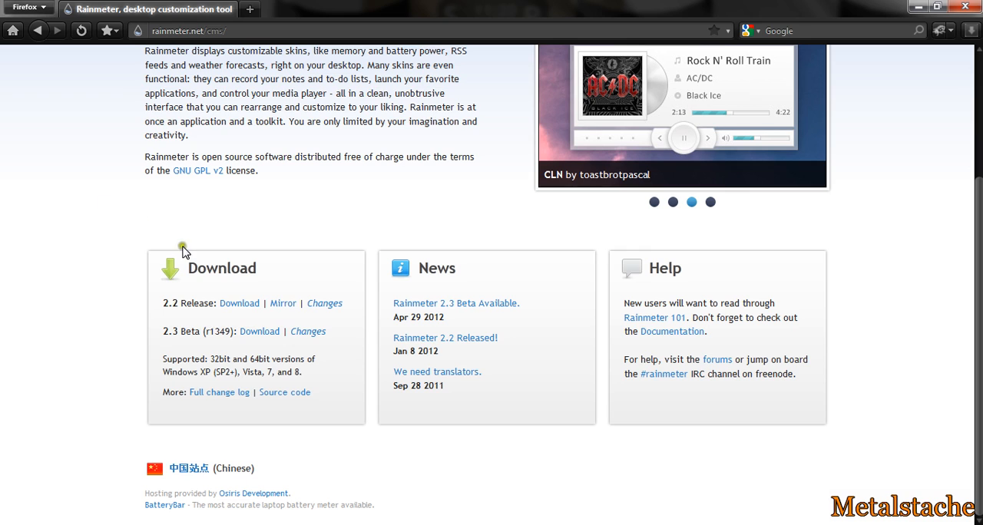
mouse_move(173, 163)
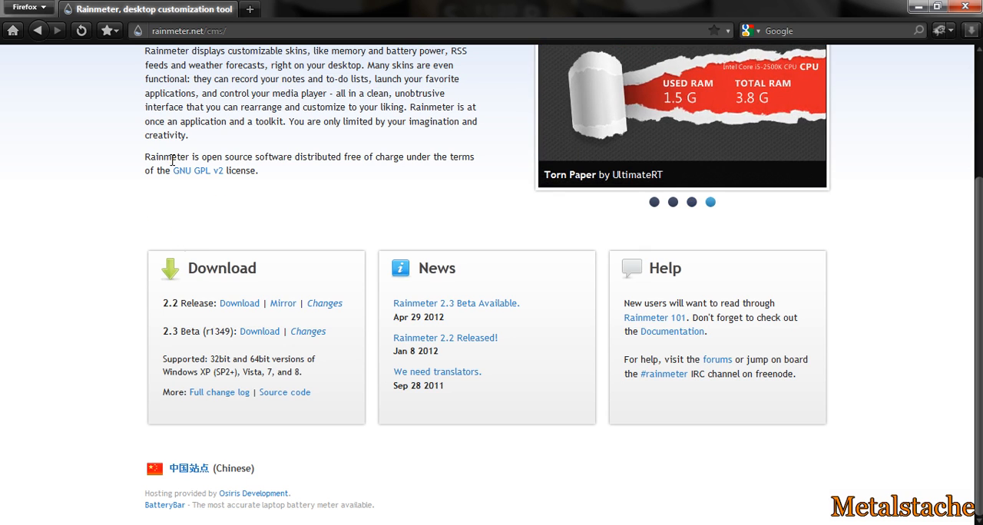
mouse_move(202, 144)
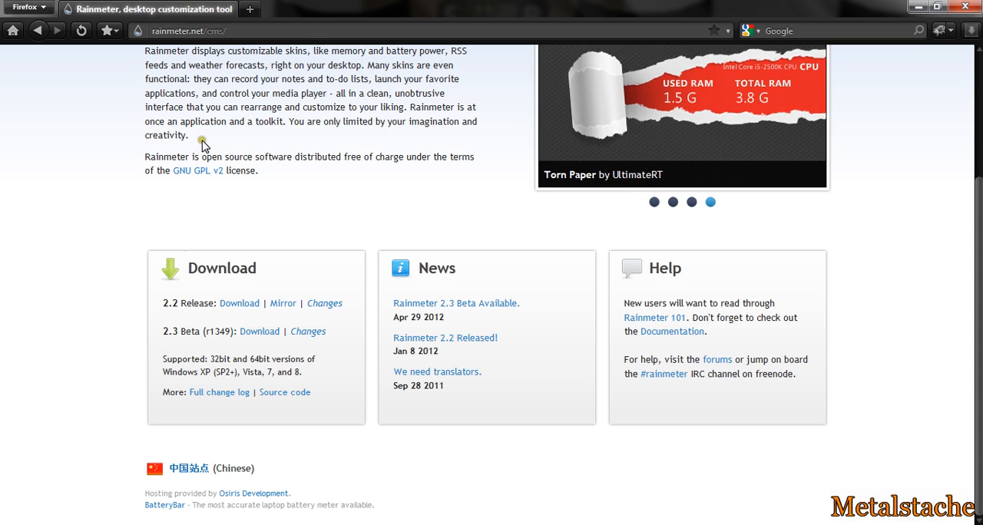
mouse_move(965, 7)
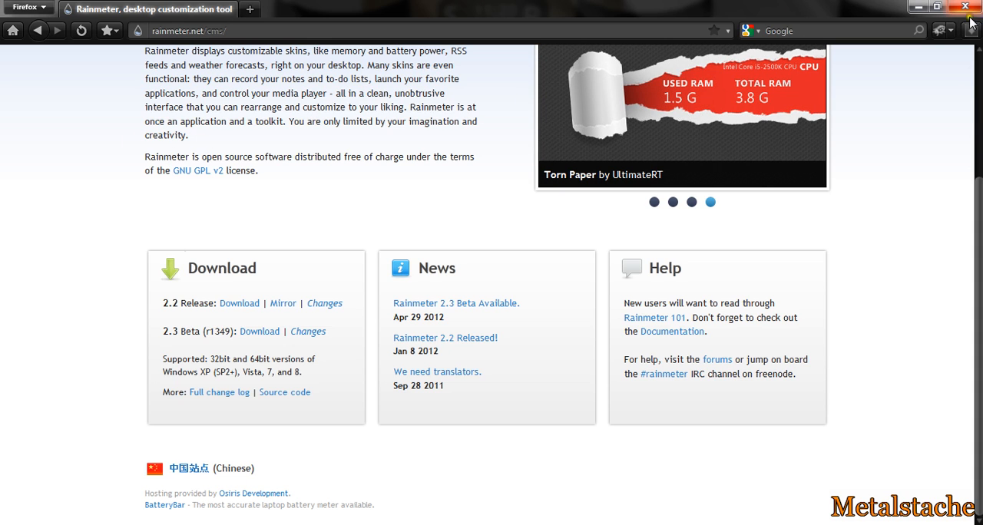
mouse_move(879, 209)
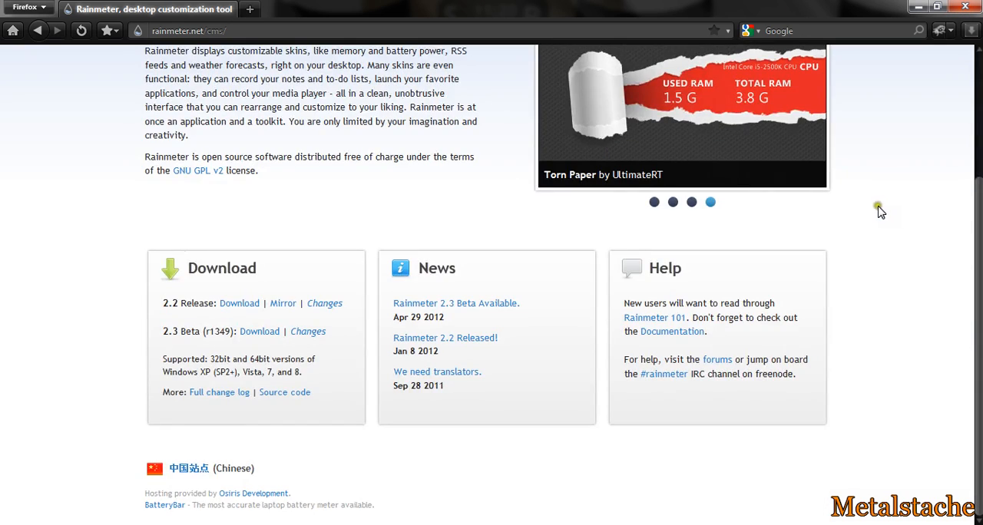
mouse_move(875, 153)
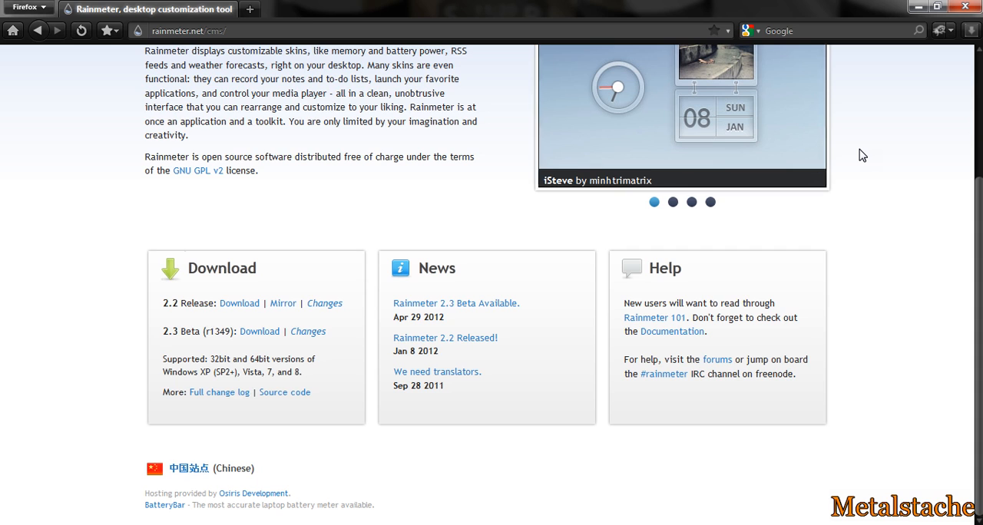
scroll("up", 3)
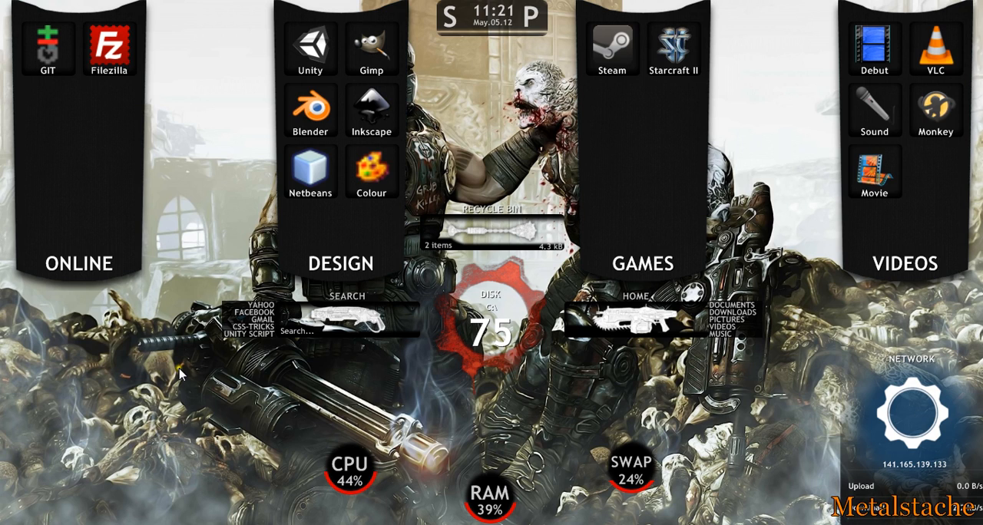
mouse_move(445, 331)
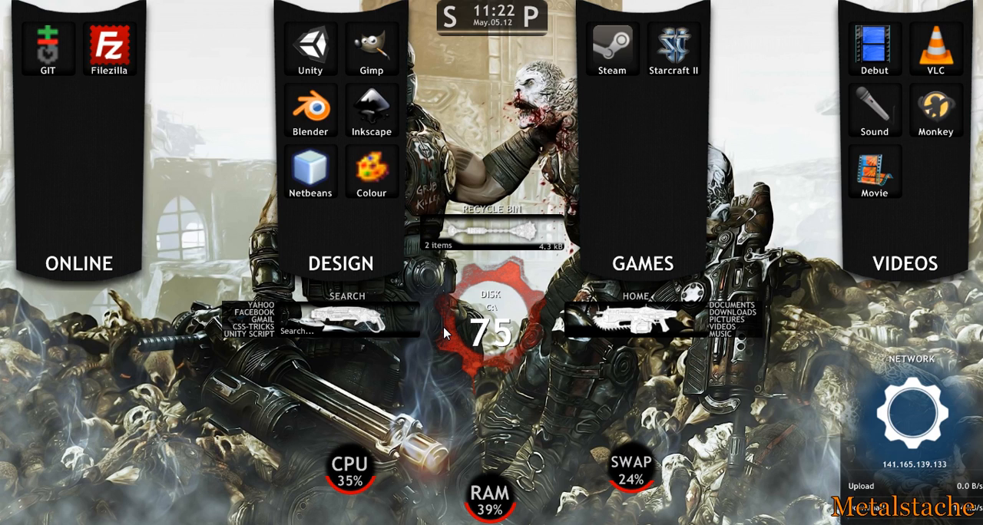
mouse_move(392, 394)
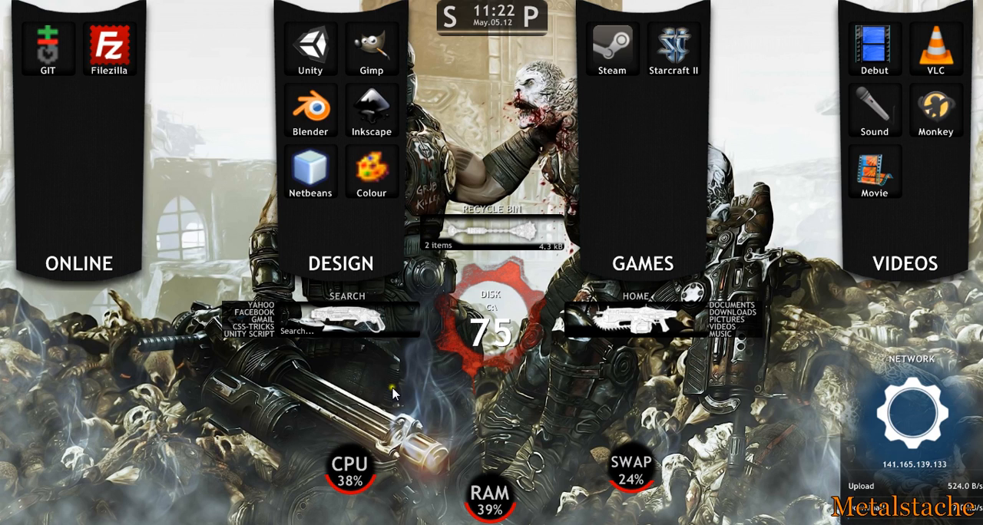